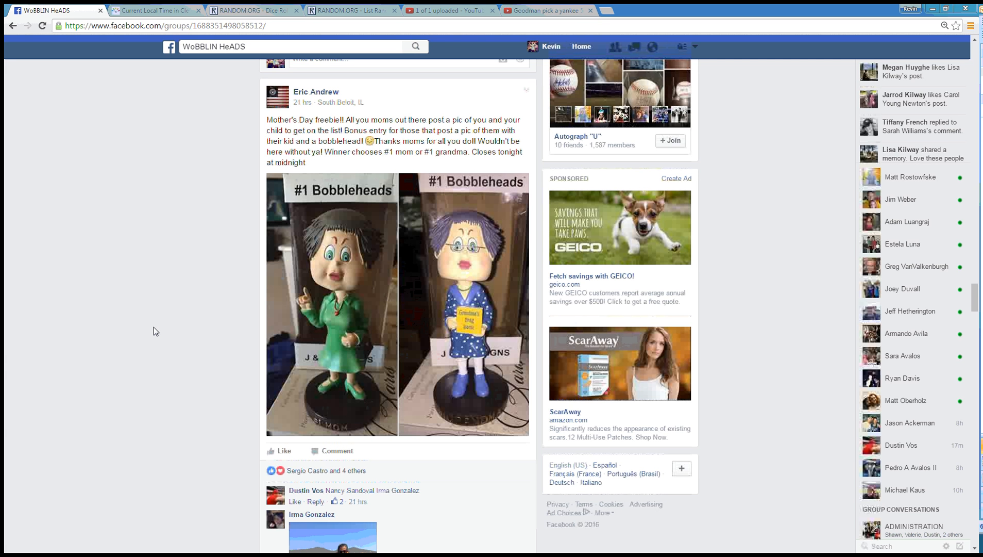
mouse_move(166, 311)
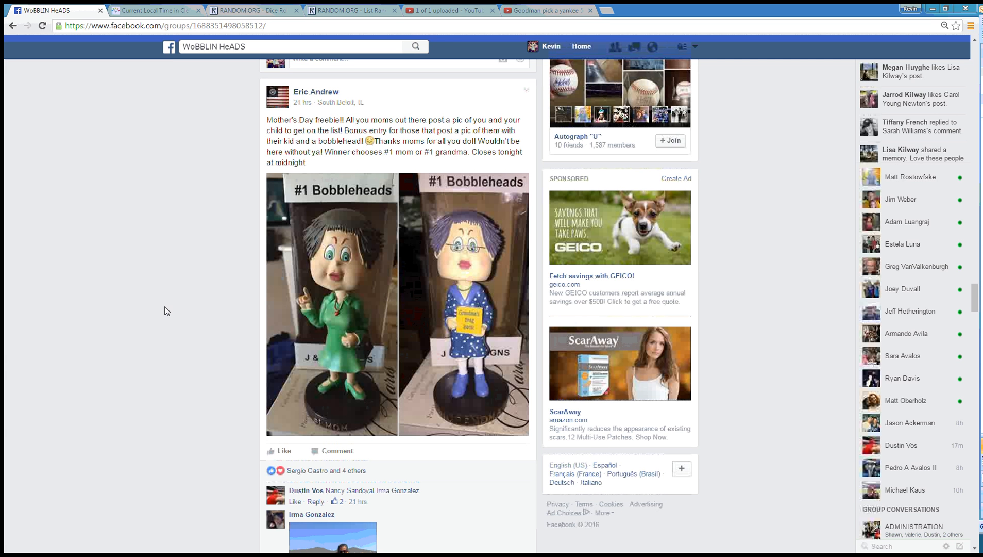
mouse_move(230, 350)
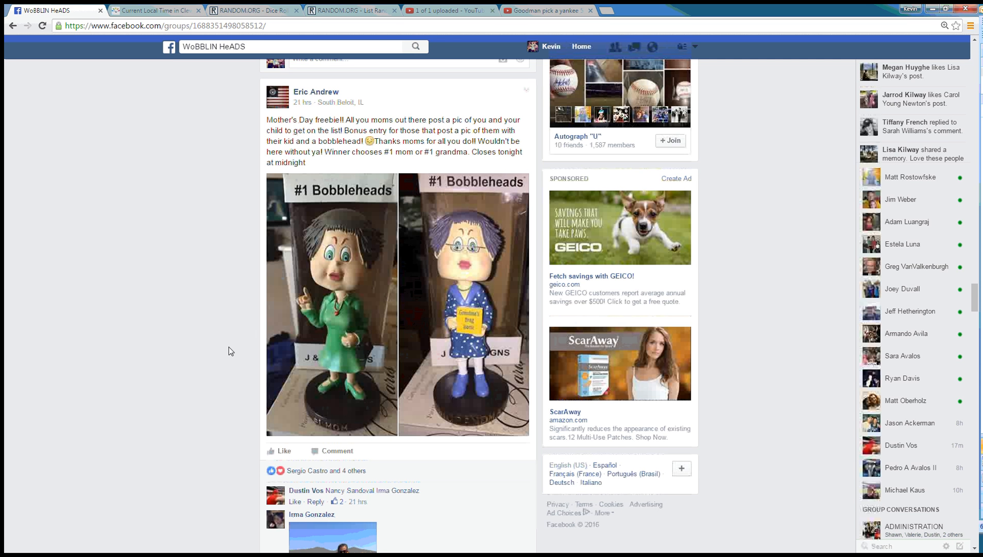
mouse_move(224, 334)
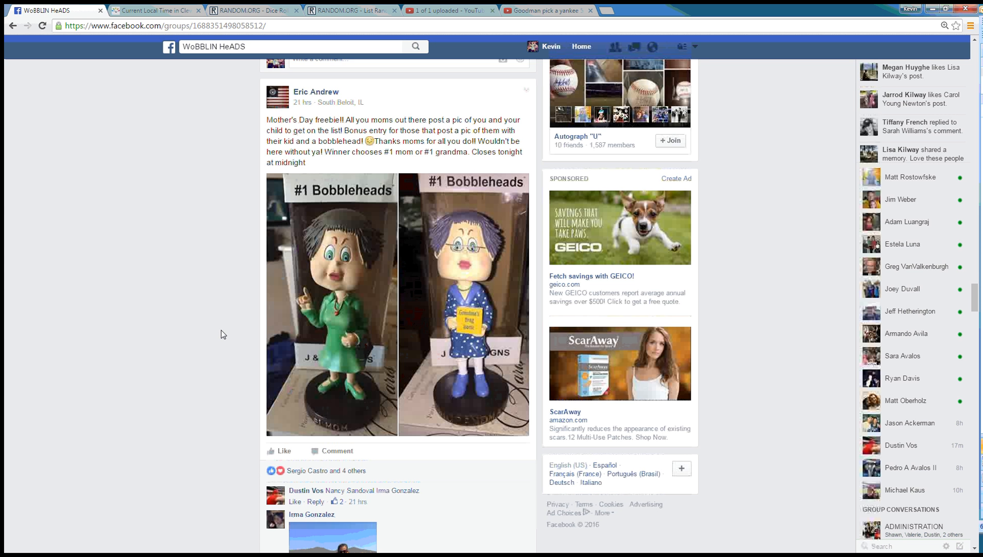
Step: Post the 'live' comment on the Facebook raffle post and check the current local time
scroll(down, 3)
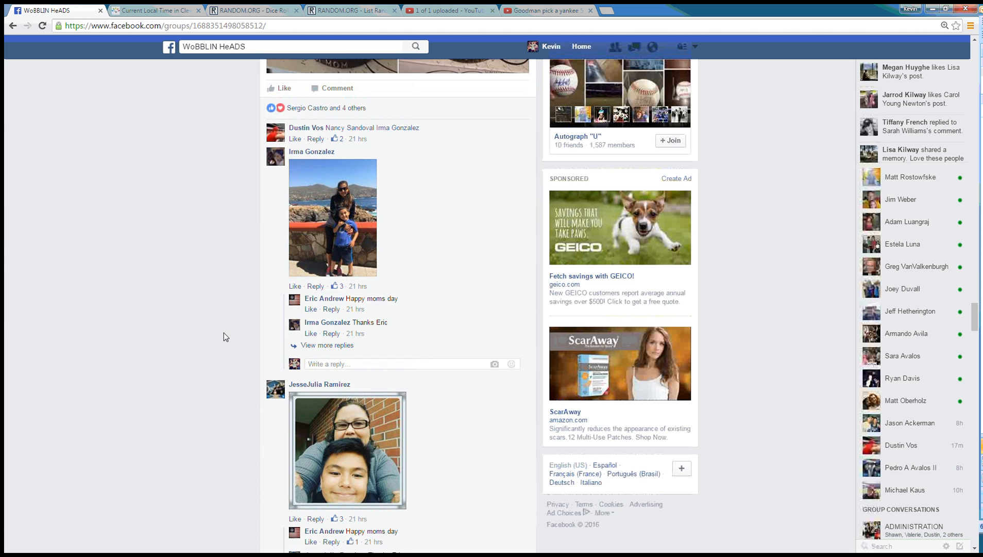
scroll(down, 3)
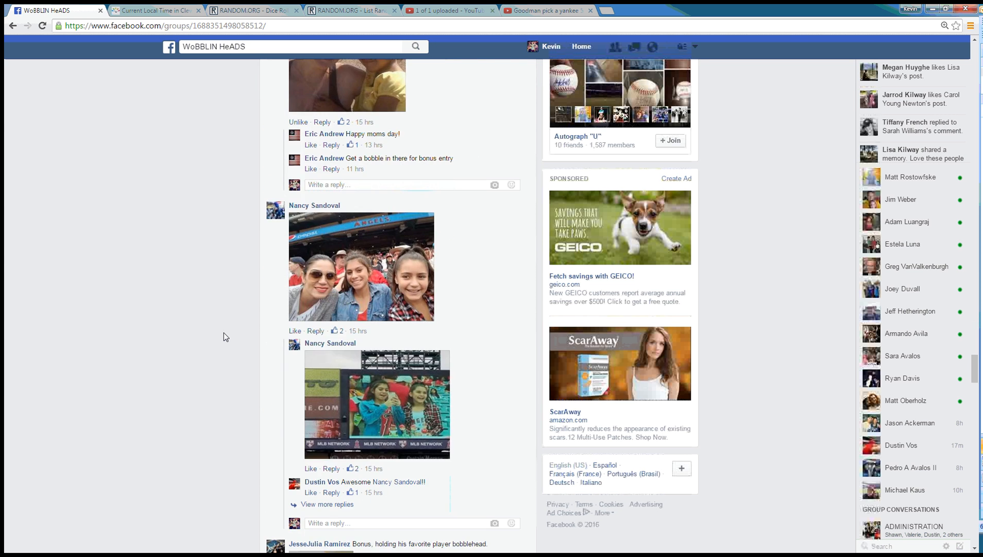
scroll(down, 3)
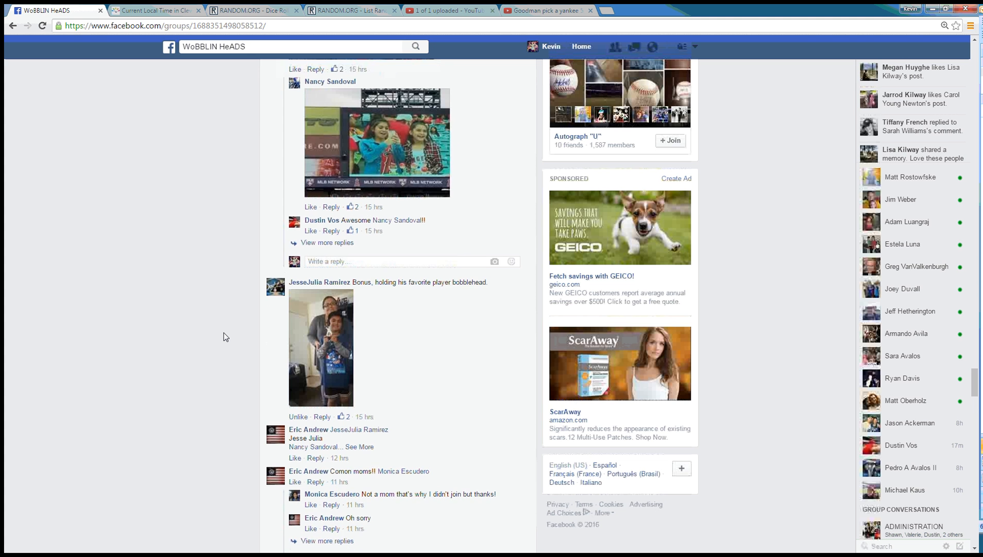
scroll(down, 3)
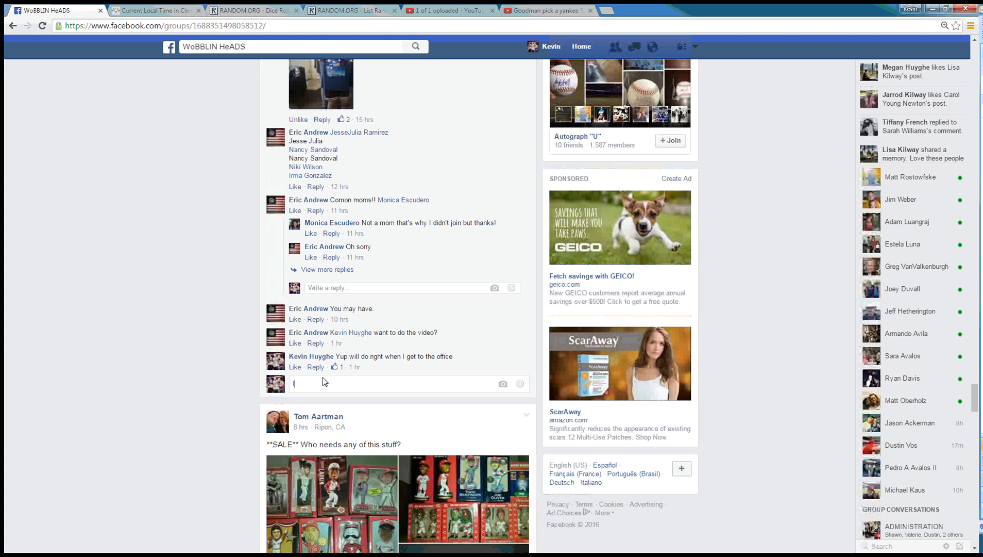
key(Return)
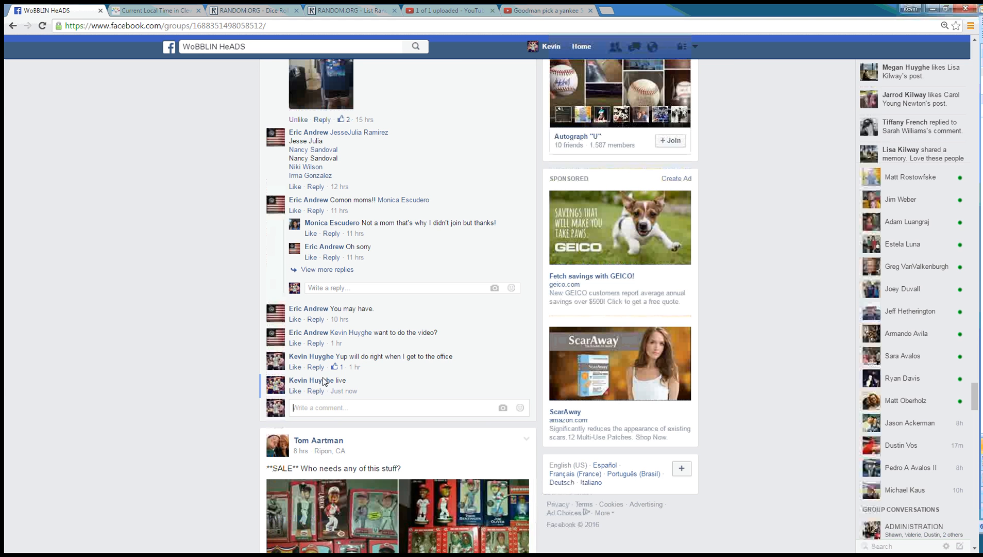
click(154, 10)
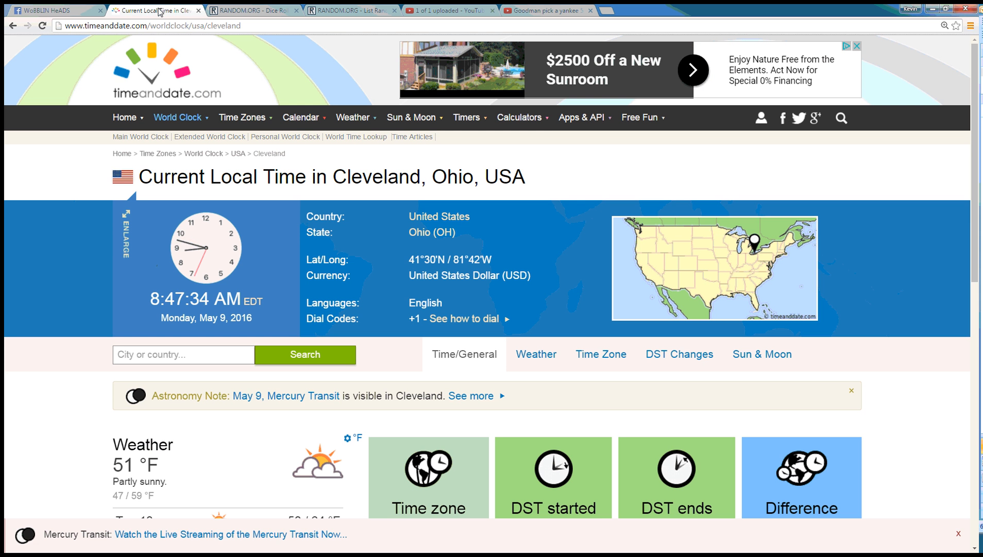
click(53, 10)
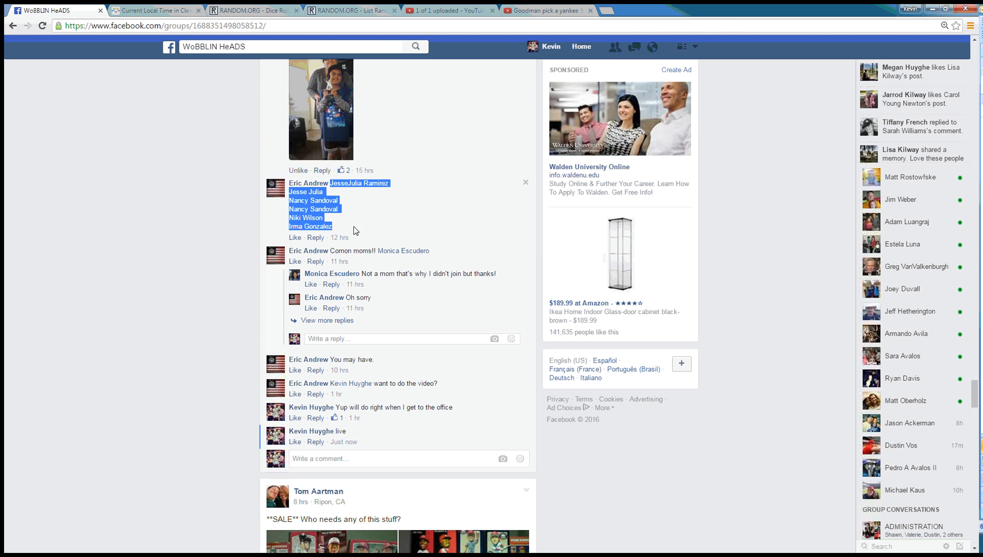
click(351, 10)
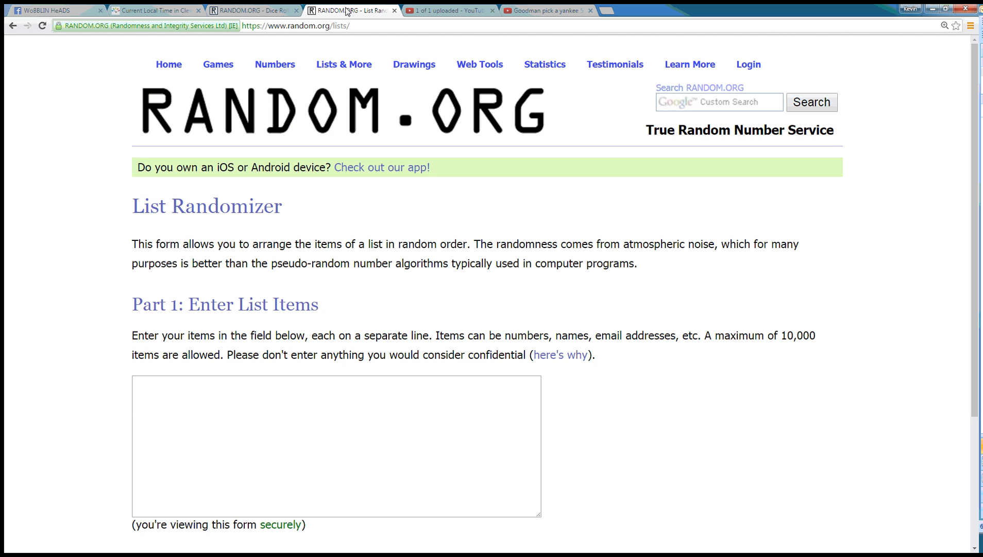
text(JesseJulia Ramirez)
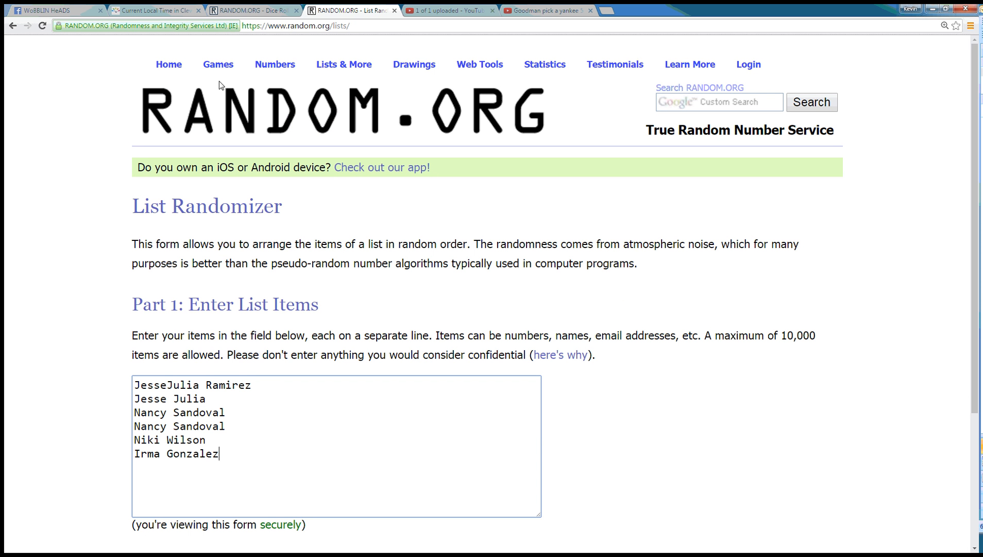
click(253, 10)
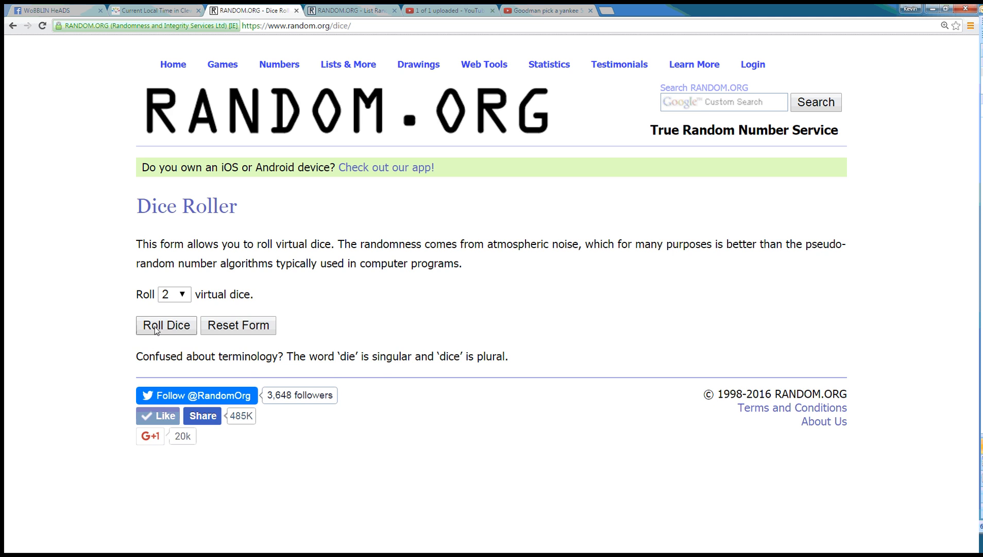
click(166, 325)
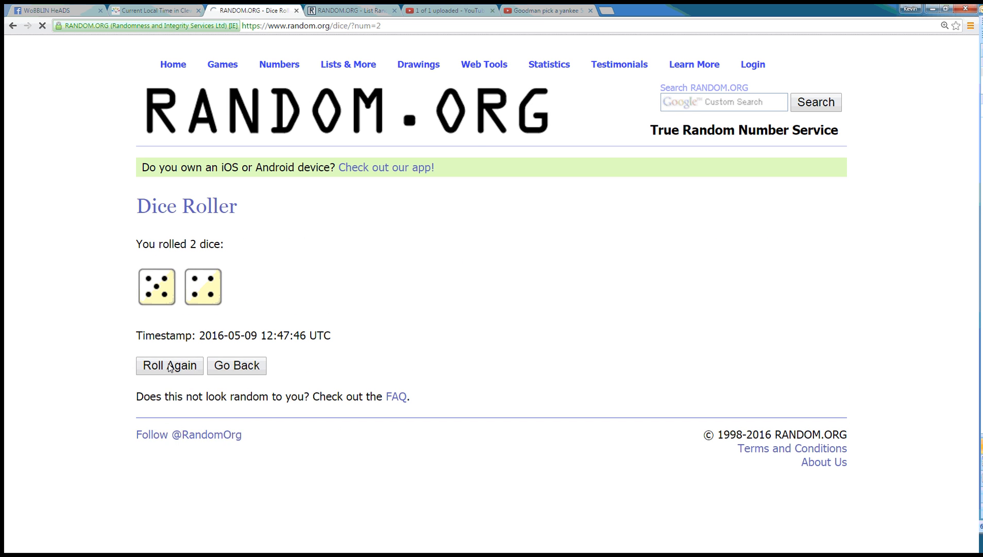
click(351, 10)
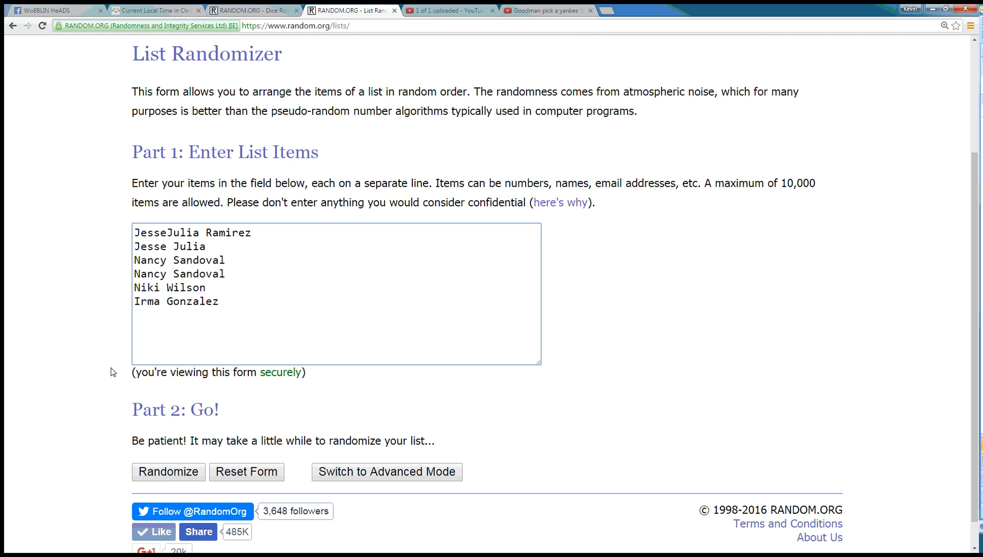
Step: Shuffle the six-name list until it has been randomized 8 times, then view the dice result
click(168, 471)
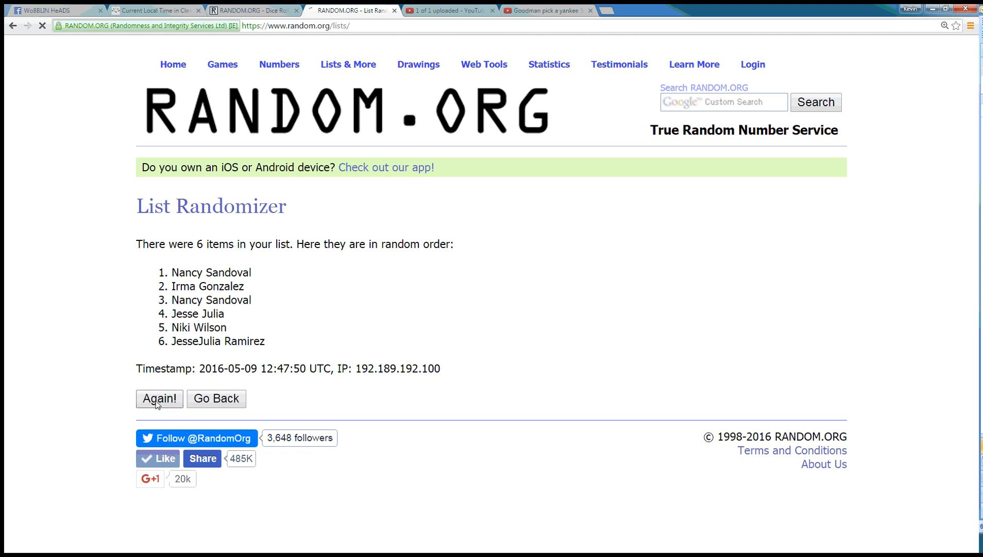
click(159, 398)
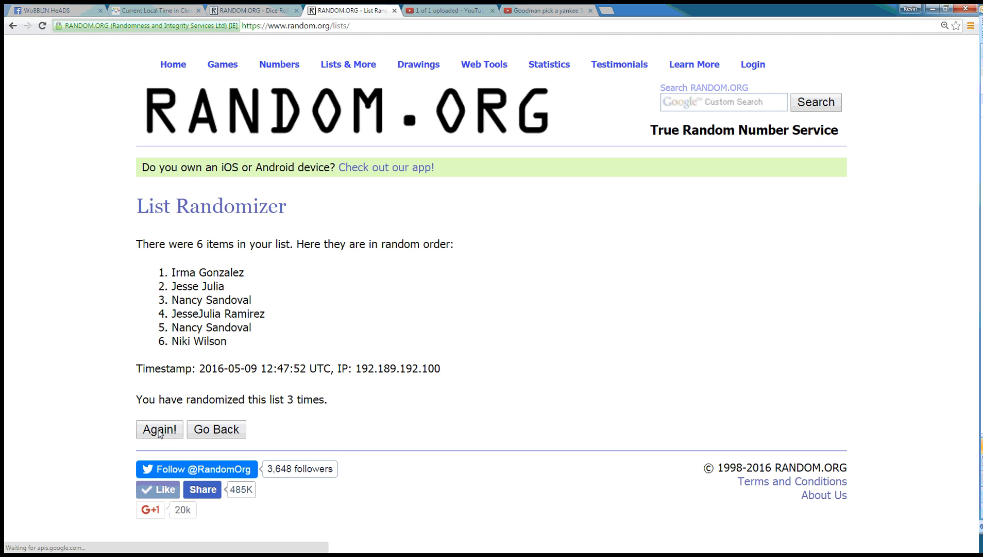
click(159, 429)
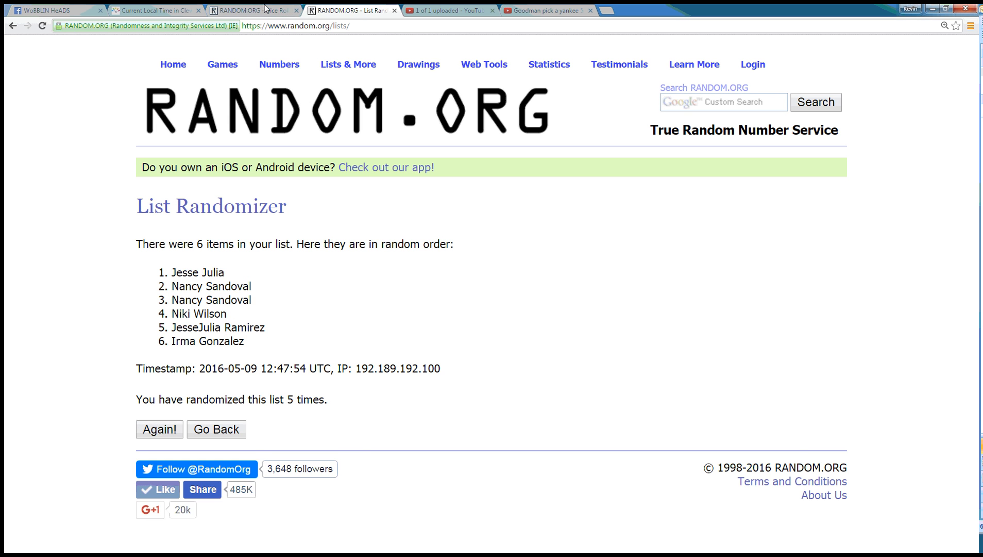
click(160, 430)
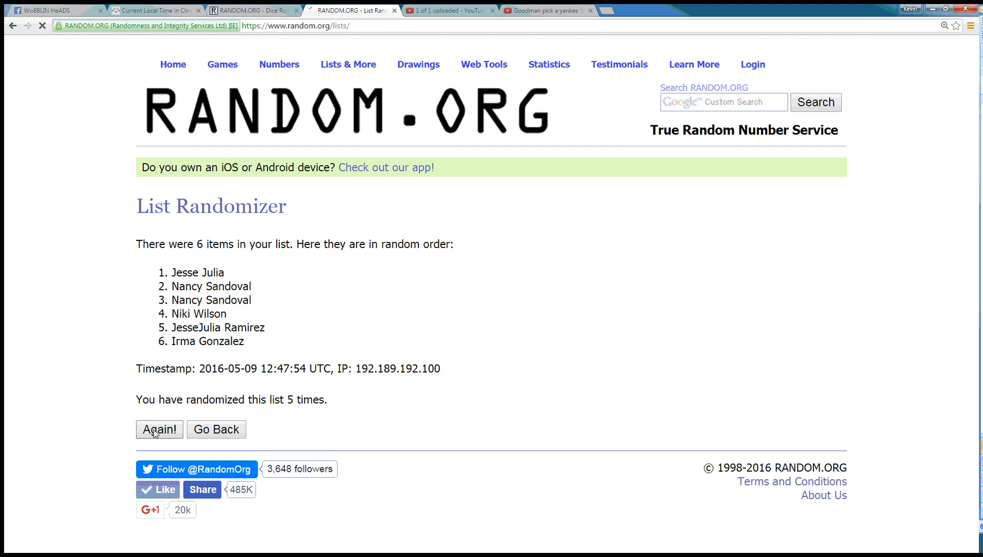
click(158, 430)
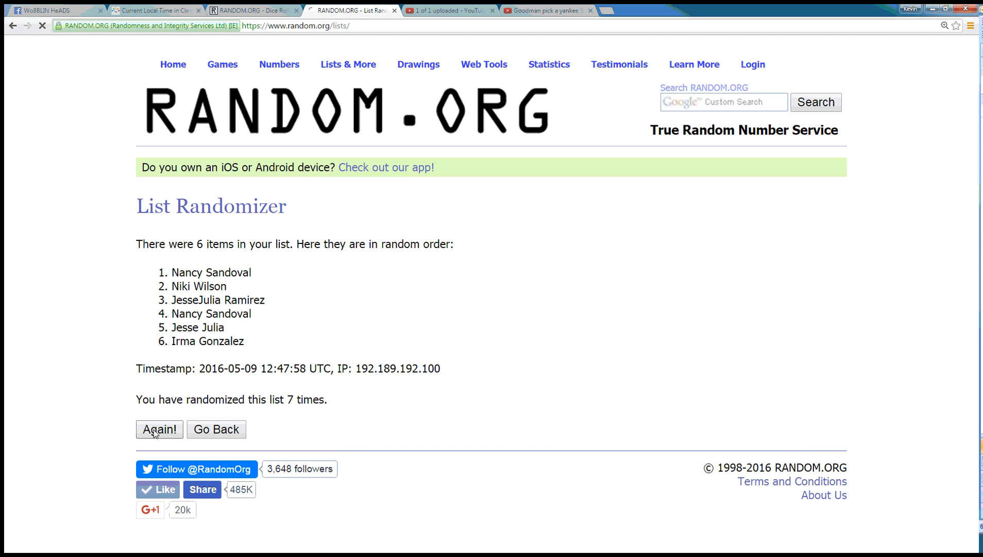
click(159, 430)
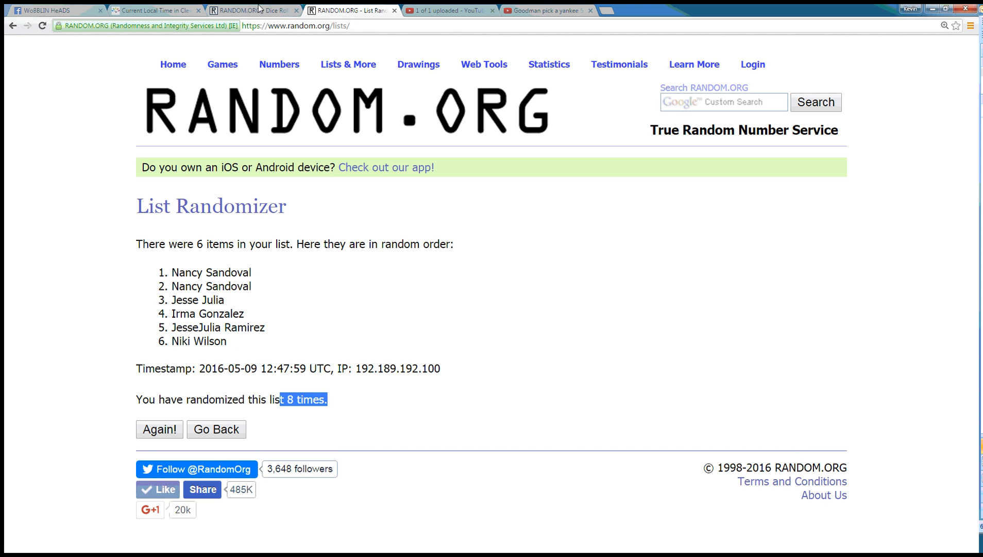
click(250, 10)
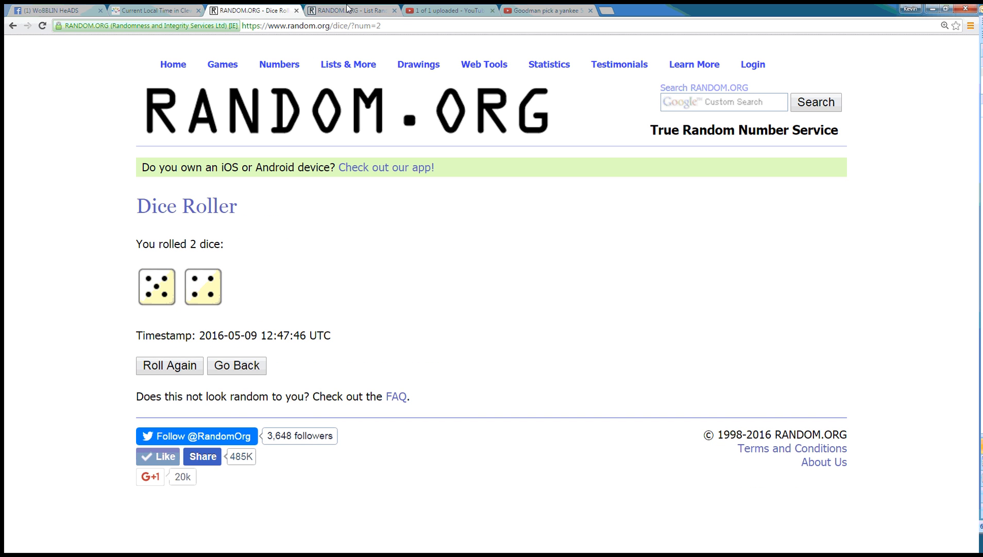
Step: Randomize the list a 9th time, zoom in on the final order, check the time, and return to Facebook
click(353, 11)
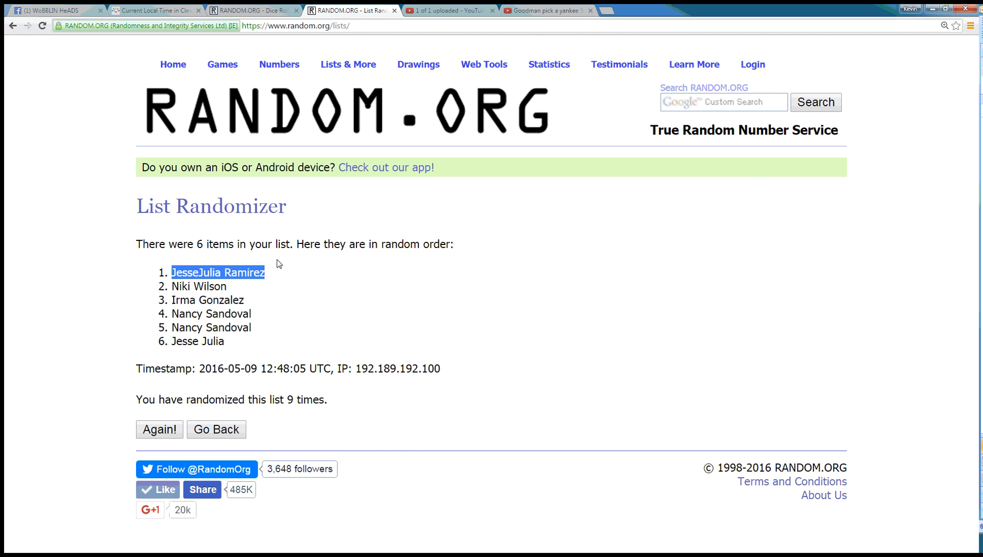
key(ctrl+plus)
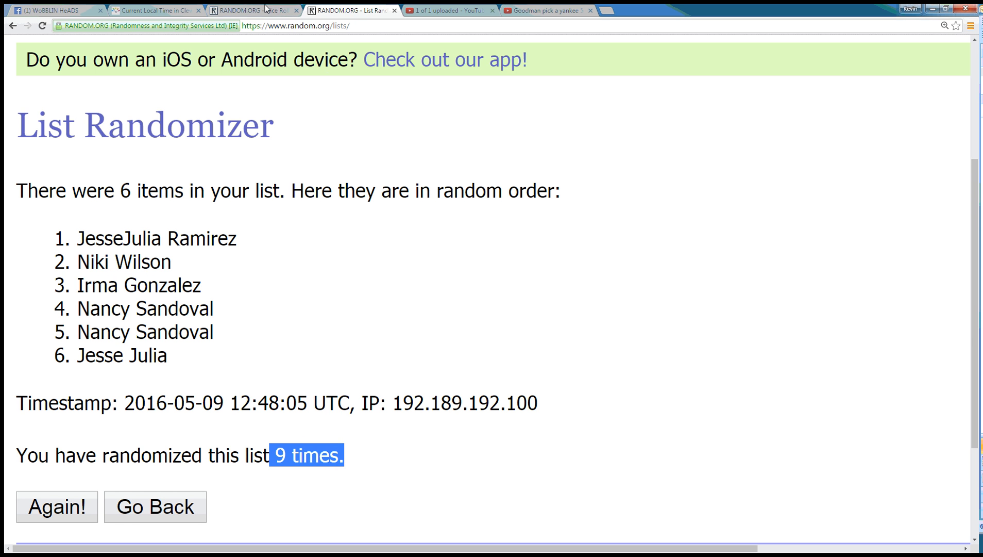
click(153, 10)
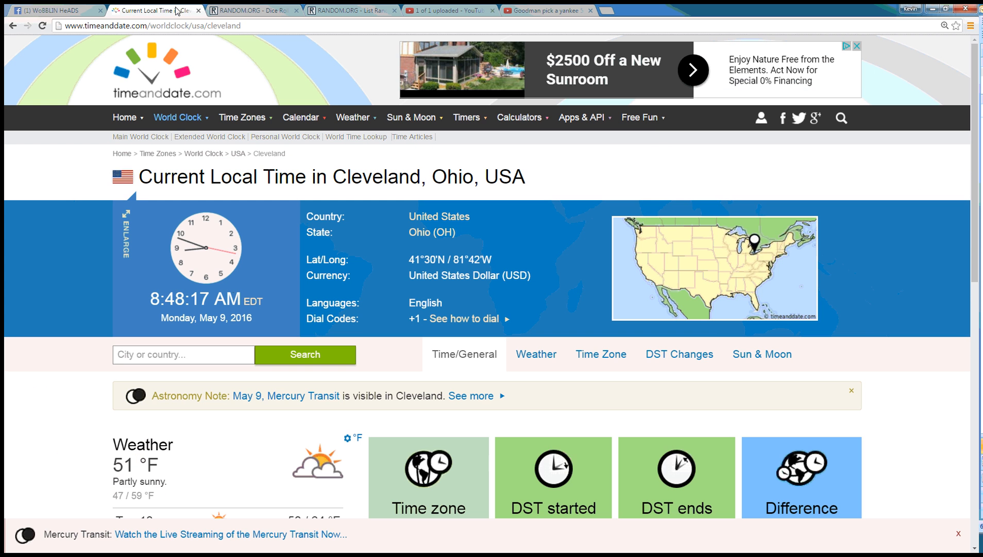
click(55, 10)
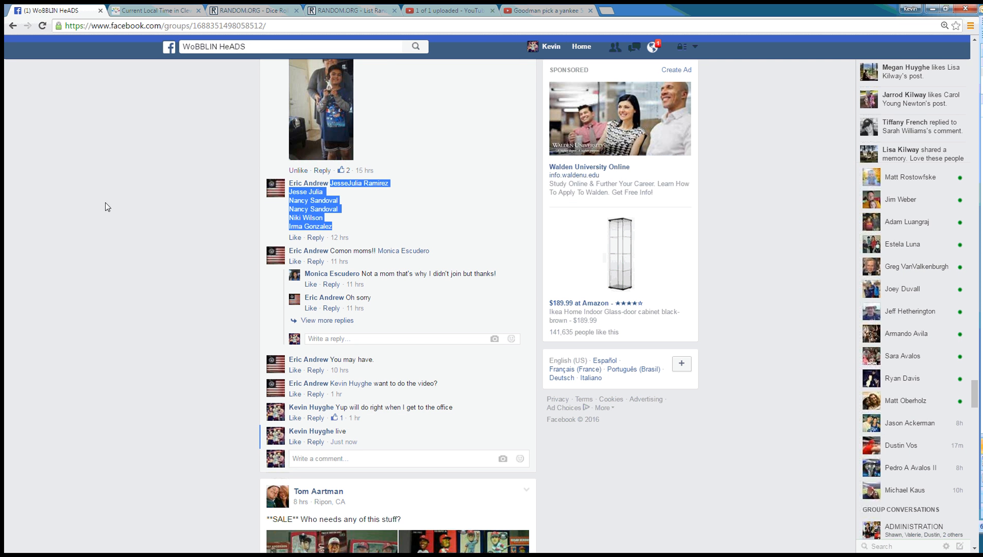